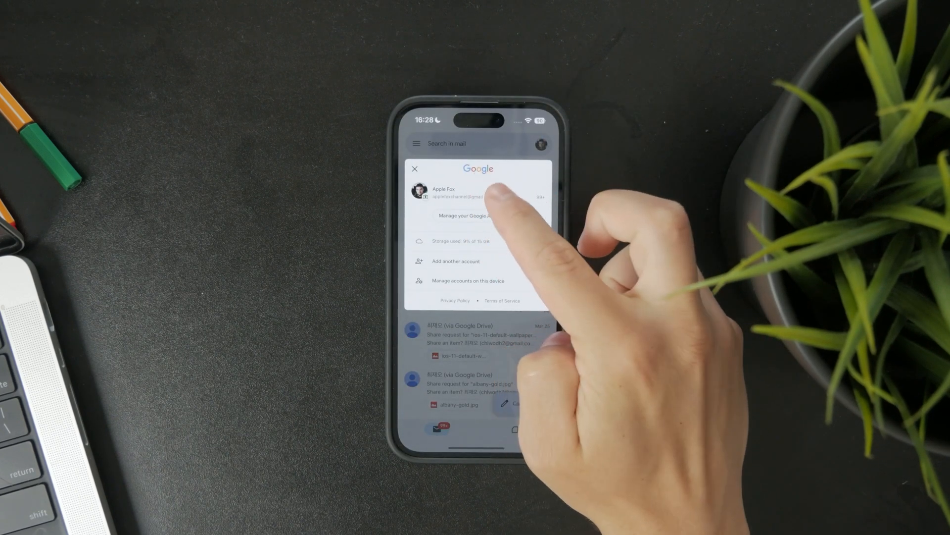
{"action": "mouse_move", "coordinate": [485, 218]}
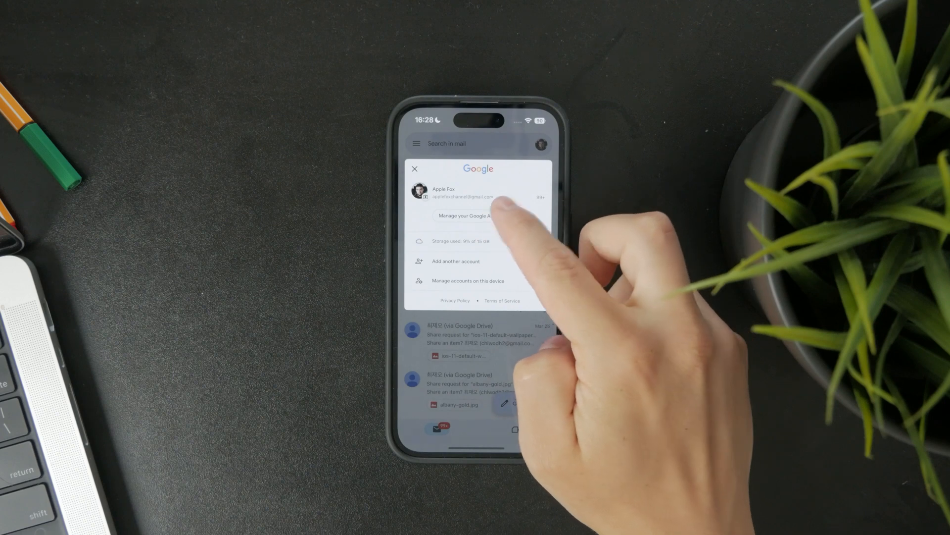
Step: Reach the Google Account's Security section via 'Manage your Google Account'
{"action": "left_click", "coordinate": [469, 214]}
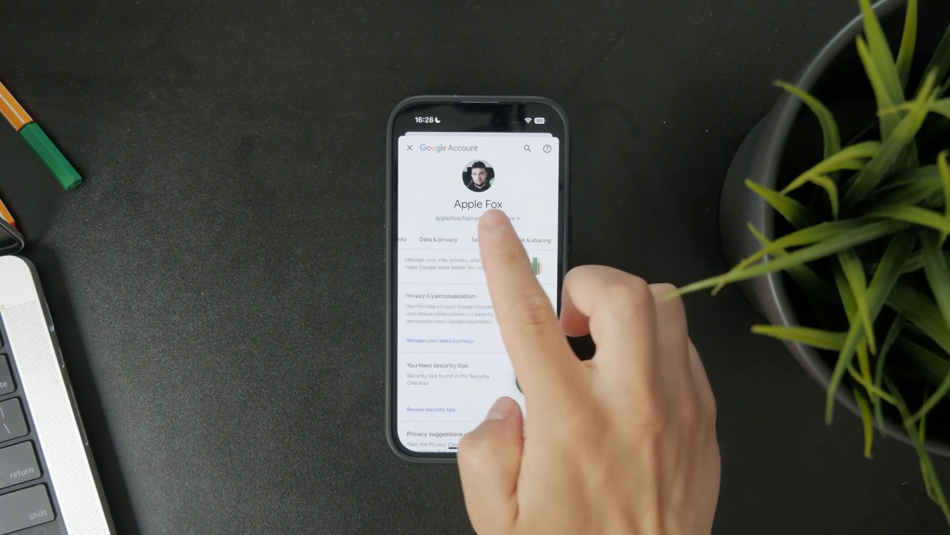
{"action": "left_click", "coordinate": [483, 240]}
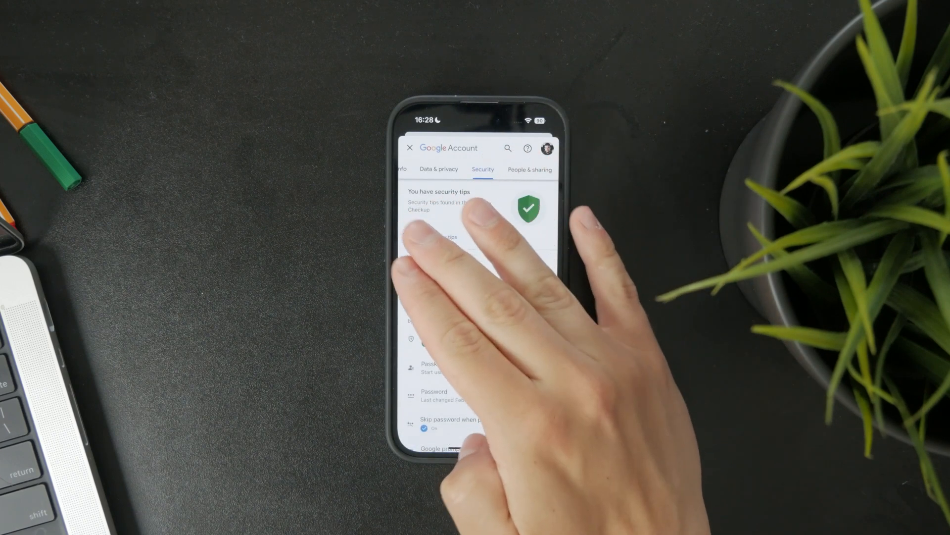